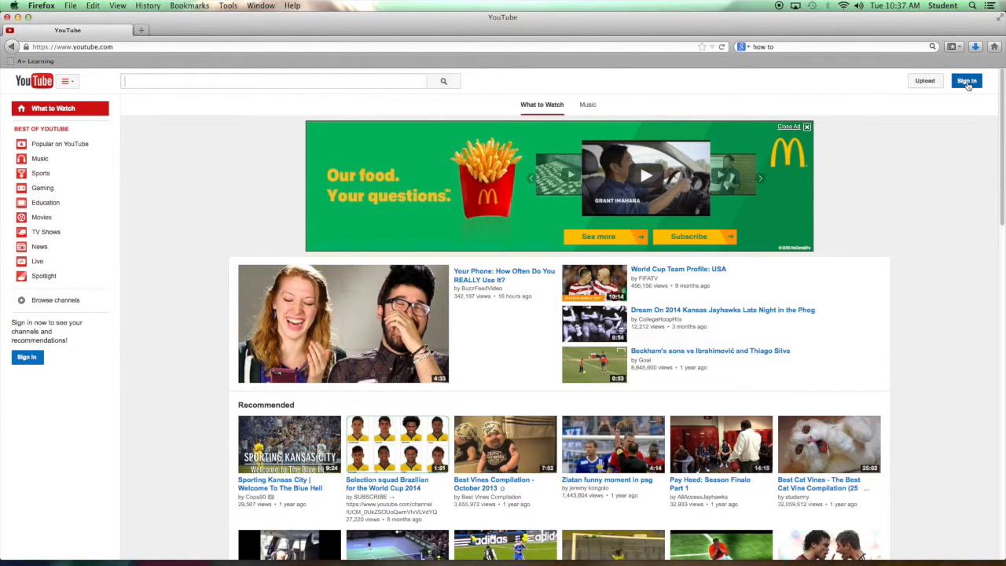
Reach the Google sign-in form for an account other than the saved ones.
click(965, 80)
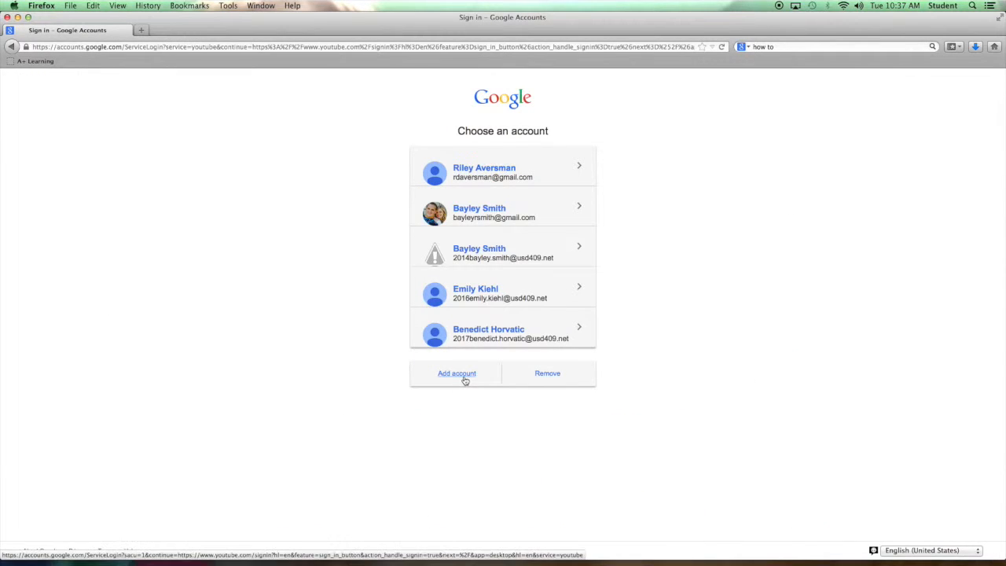
click(456, 374)
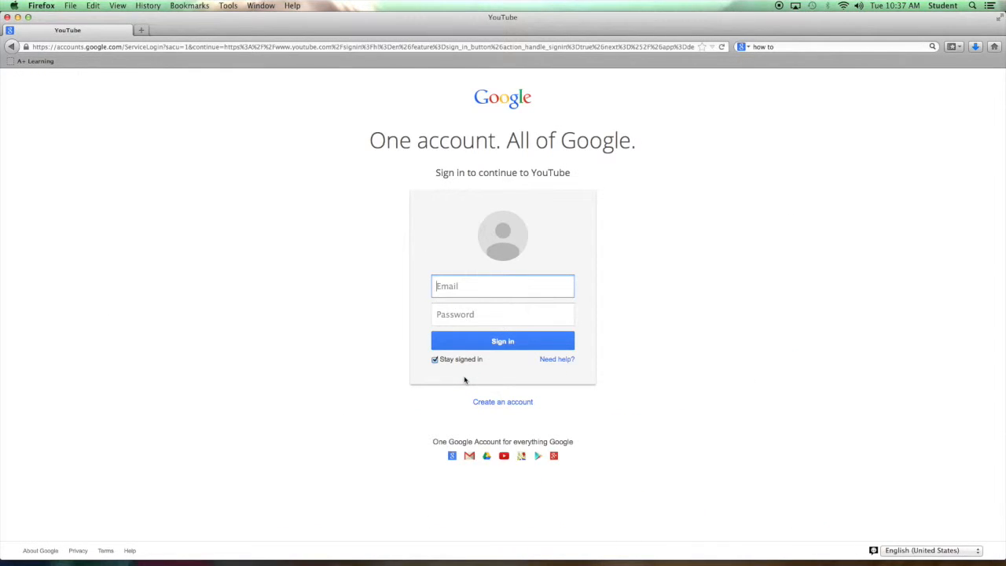
mouse_move(533, 421)
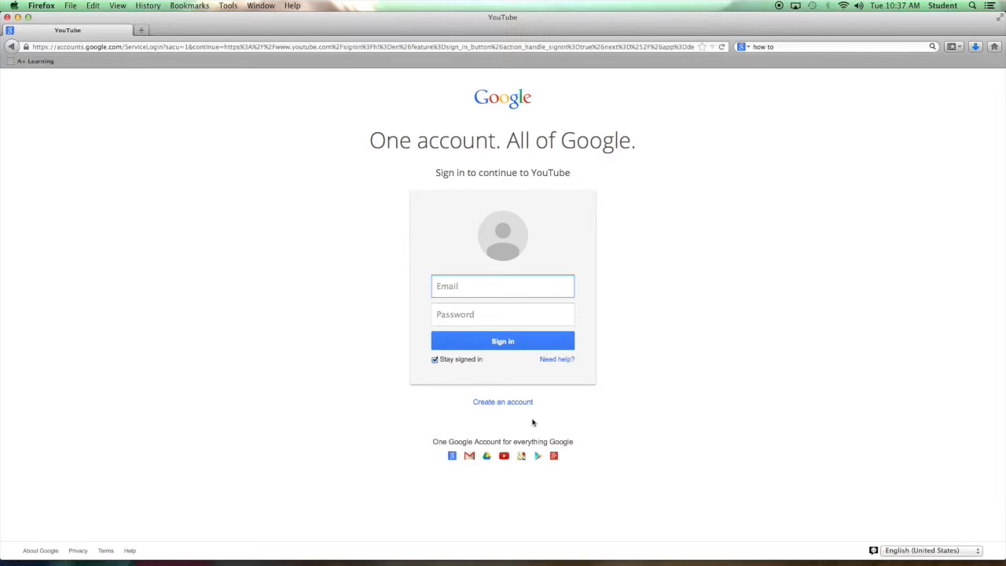
Fill in the new Google account details and submit them to reach the welcome page.
click(504, 402)
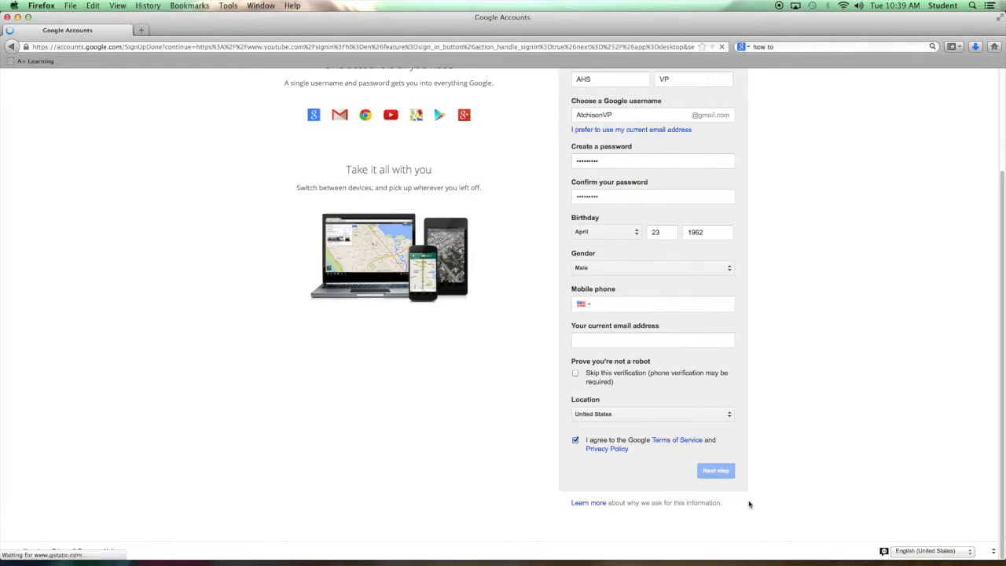
click(714, 471)
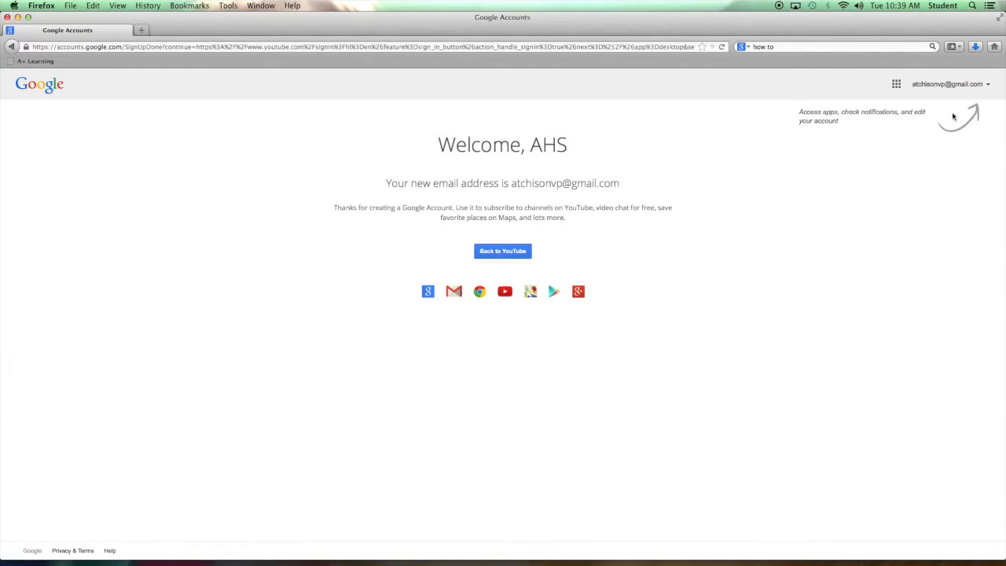
Return to YouTube signed in with the newly created Google account.
click(503, 251)
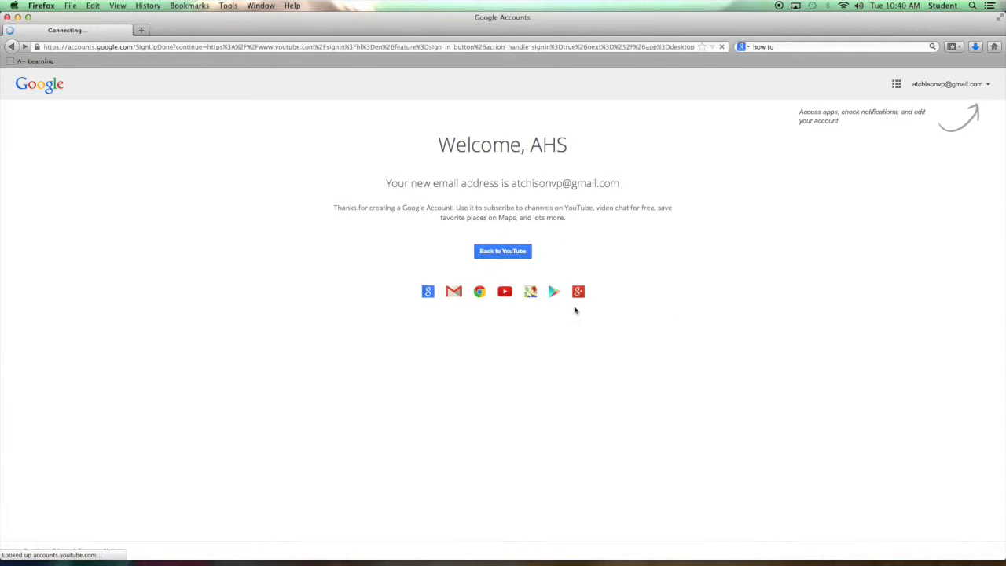
click(503, 251)
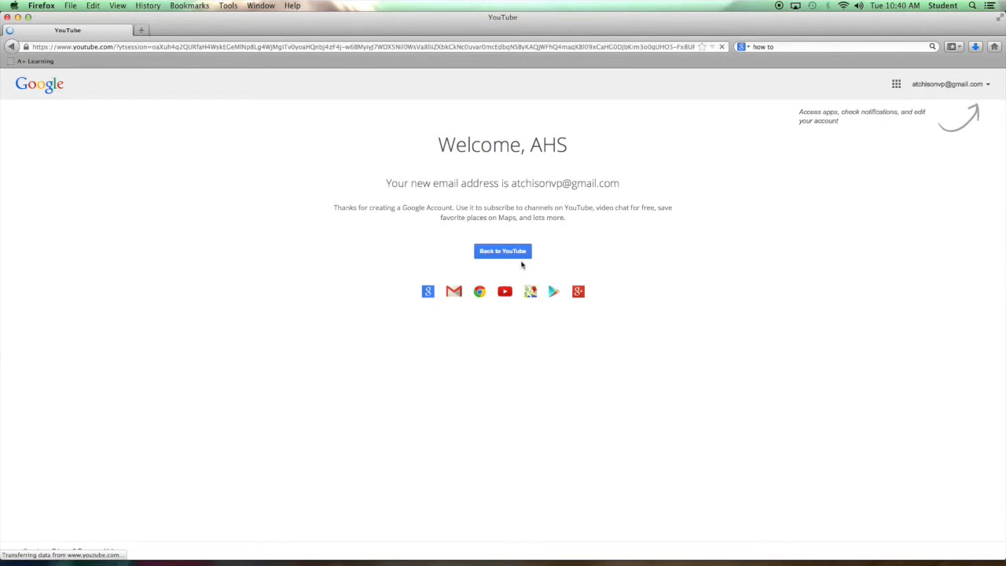
click(503, 252)
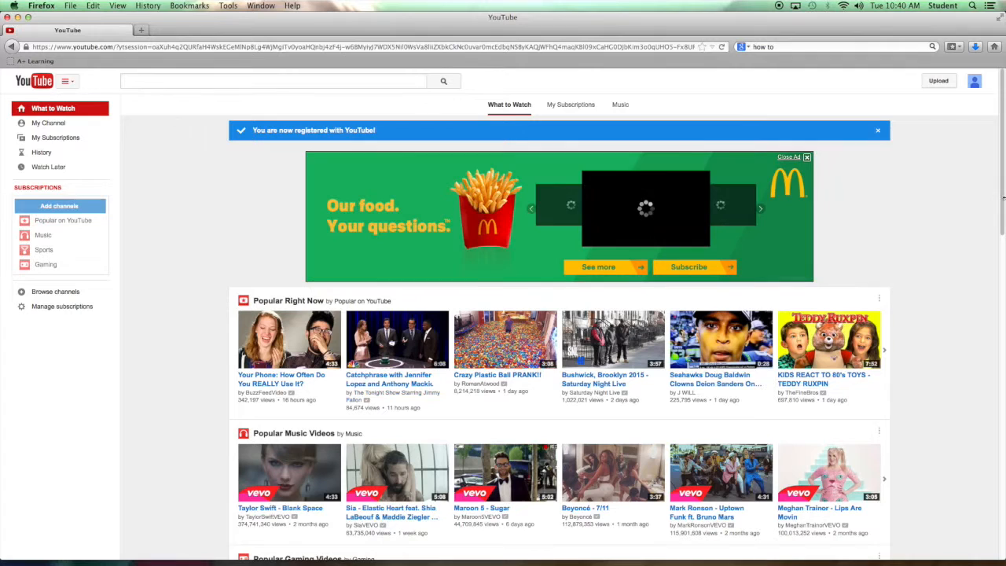
Start an upload and accept the channel setup so the upload page appears.
click(938, 80)
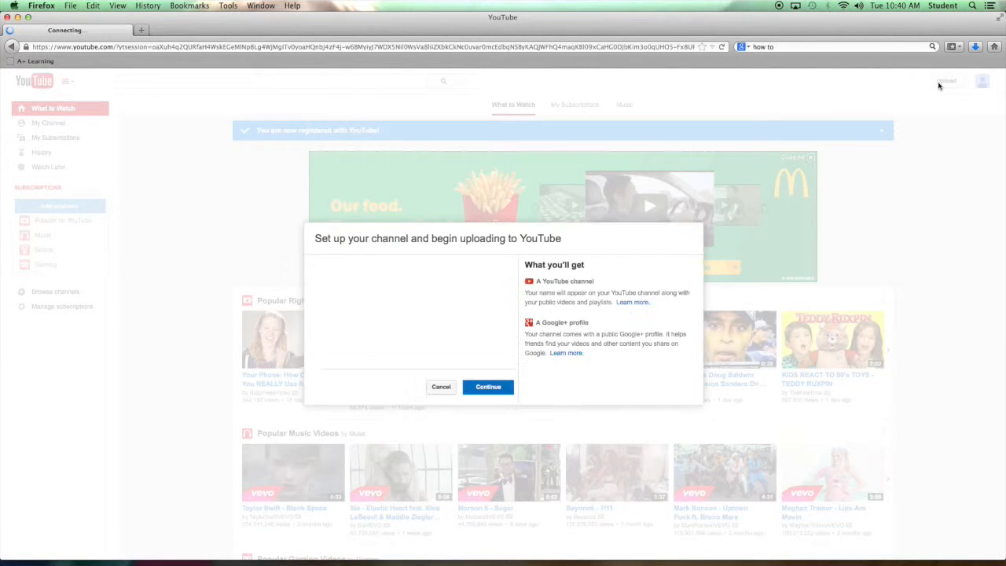
click(488, 387)
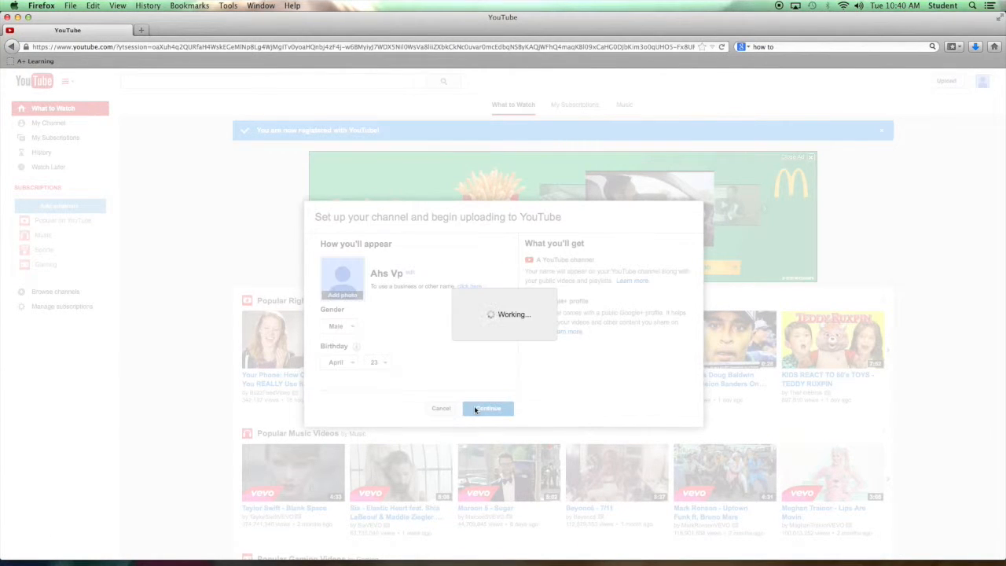
click(487, 409)
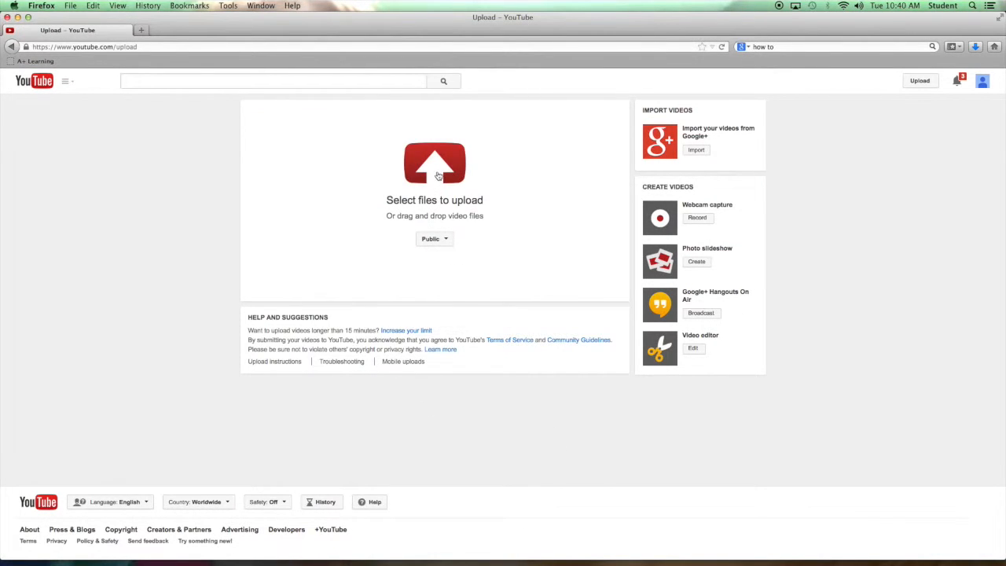
Select the hurdles clip and publish it as '110 meter hurdles fail' with description and tags.
click(434, 162)
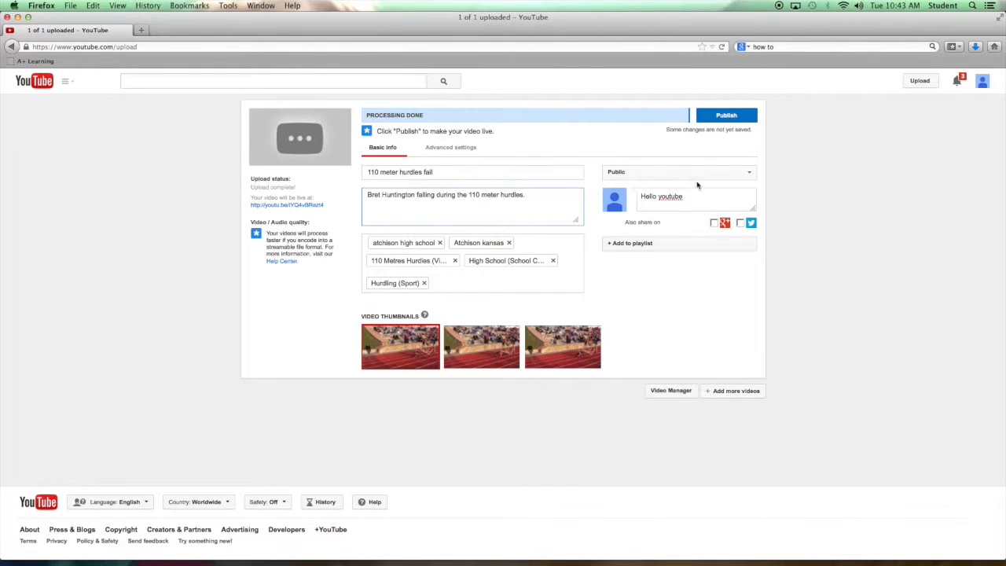
mouse_move(727, 117)
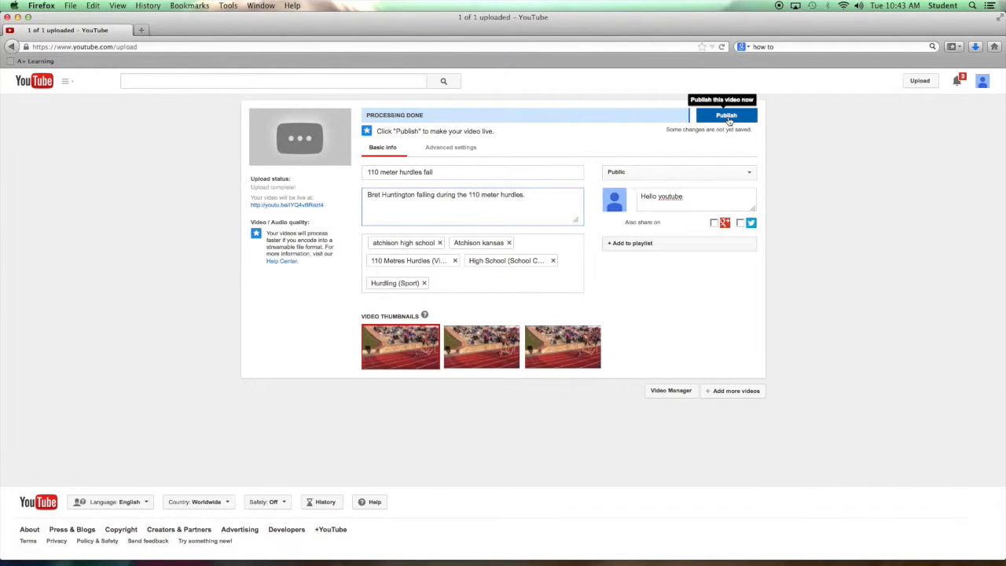
click(726, 117)
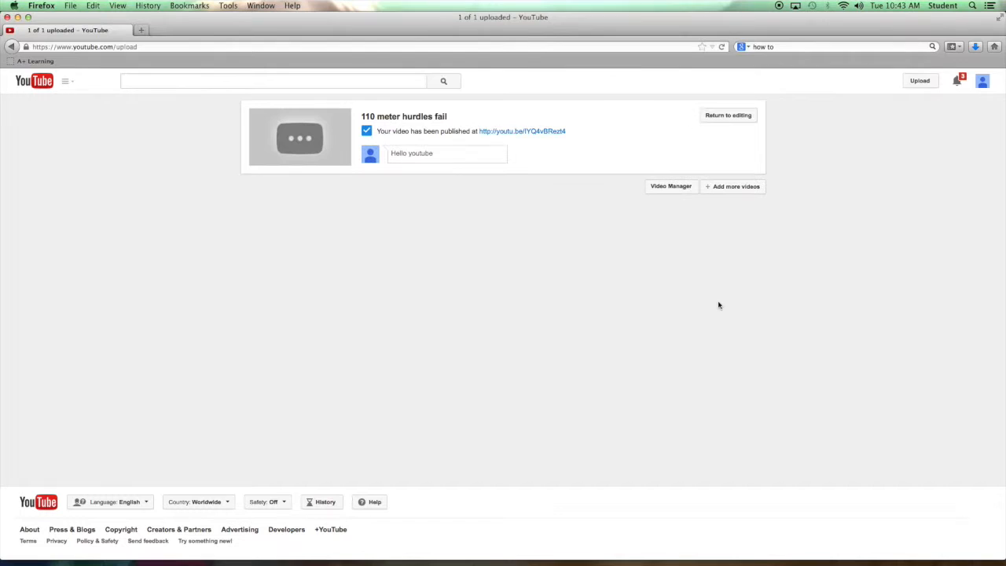